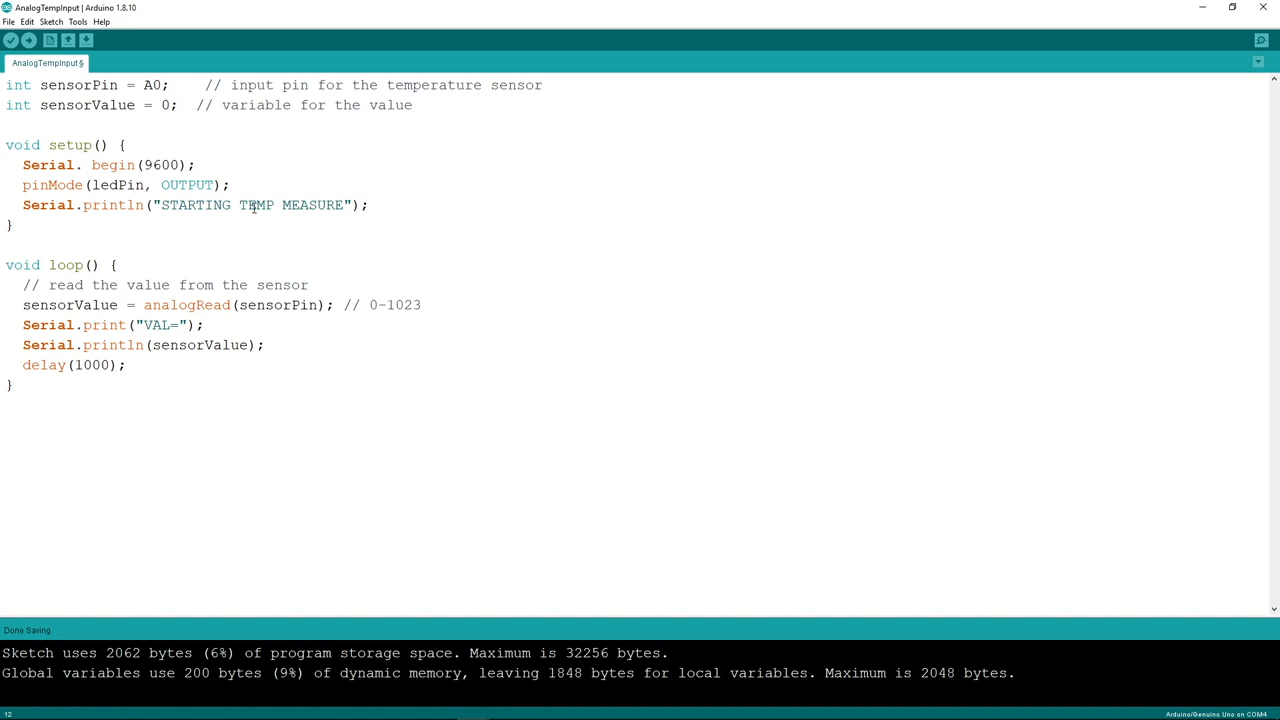
mouse_move(95, 39)
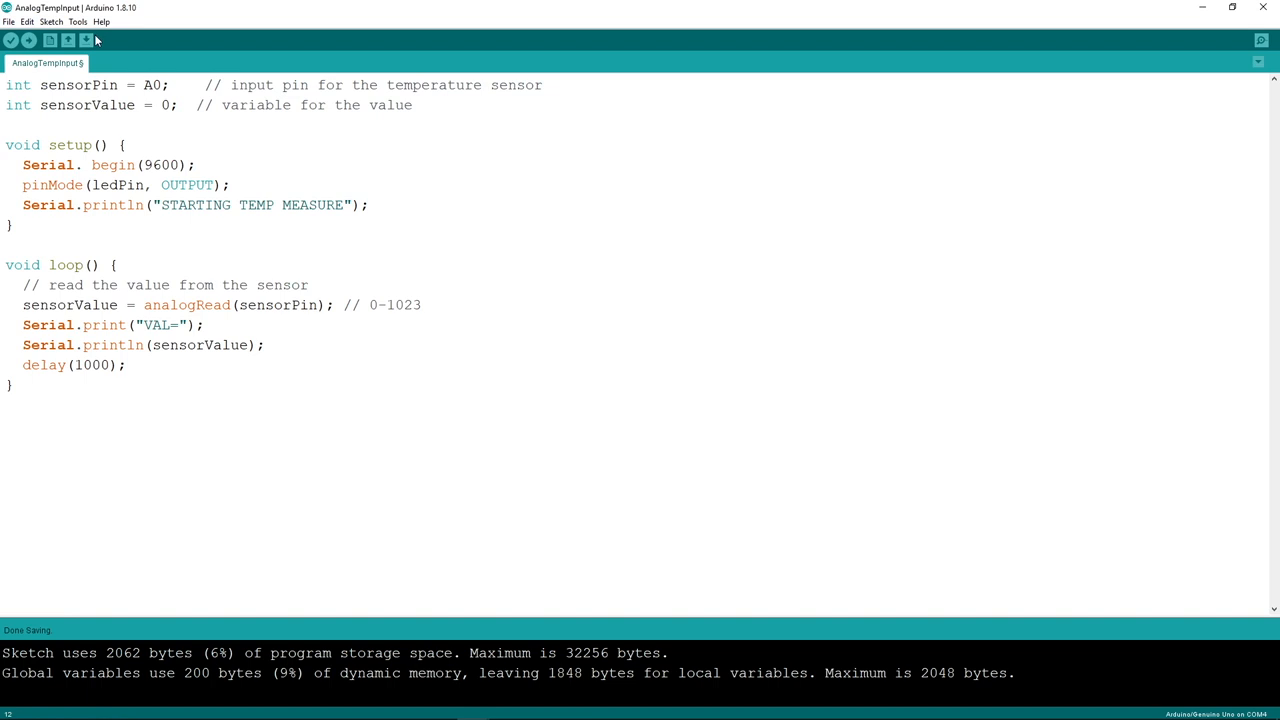
Step: Check the board and port settings, then delete the pinMode(ledPin, OUTPUT) line from setup()
click(77, 21)
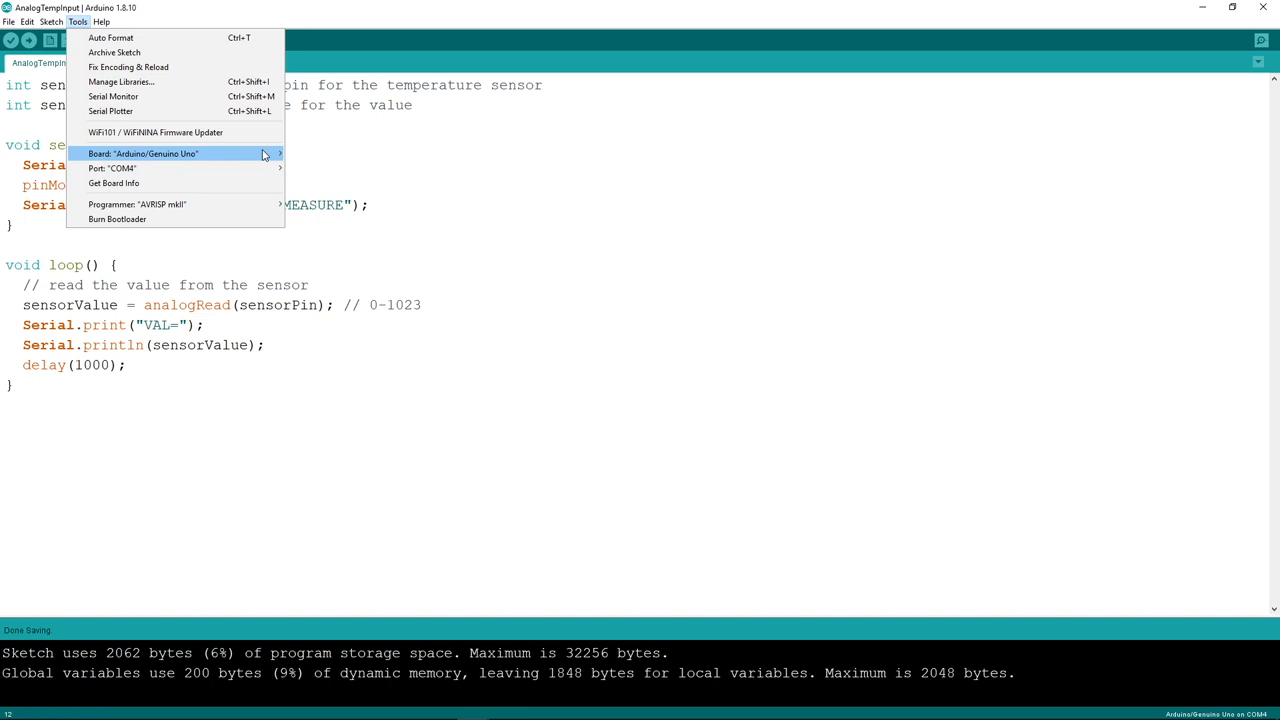
mouse_move(112, 168)
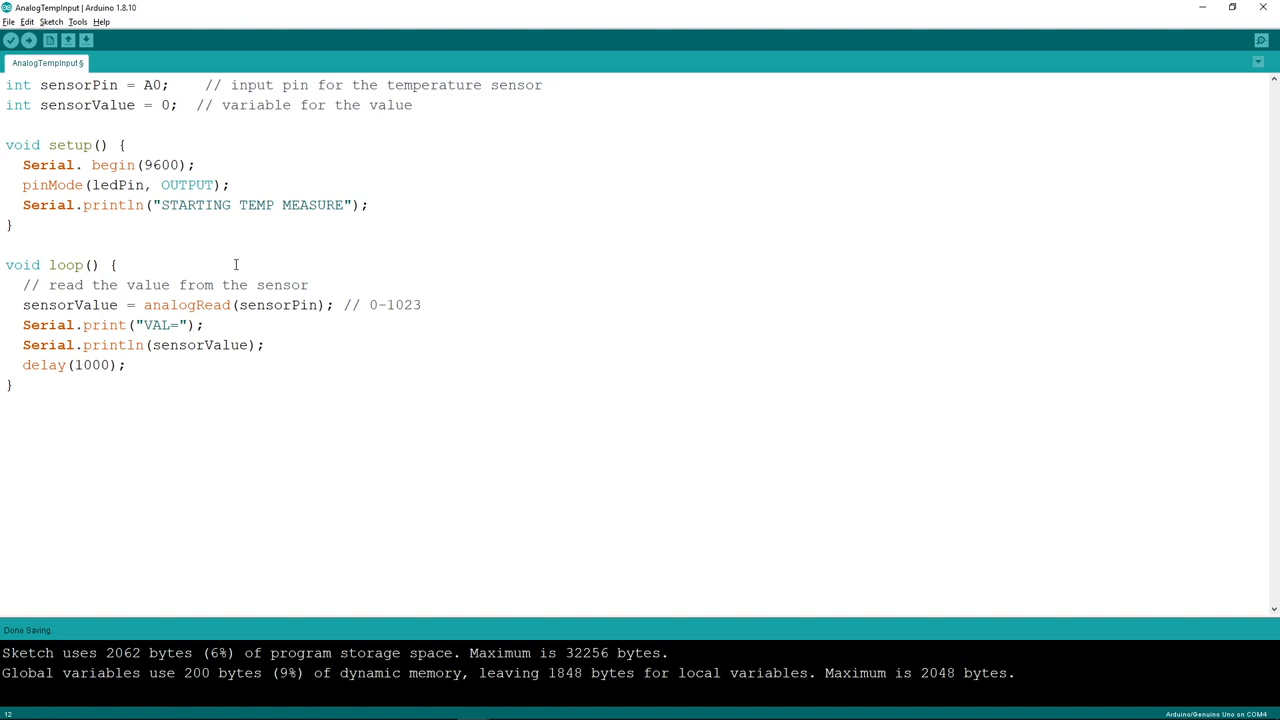
click(422, 305)
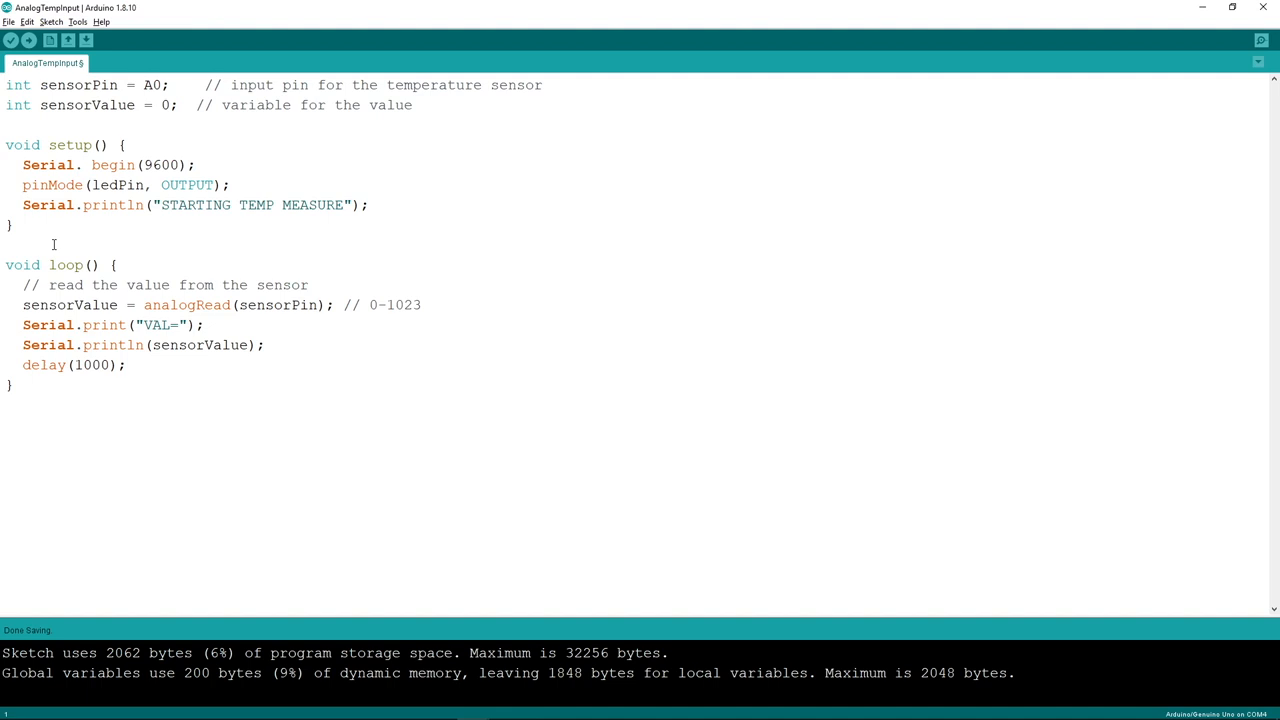
double_click(70, 145)
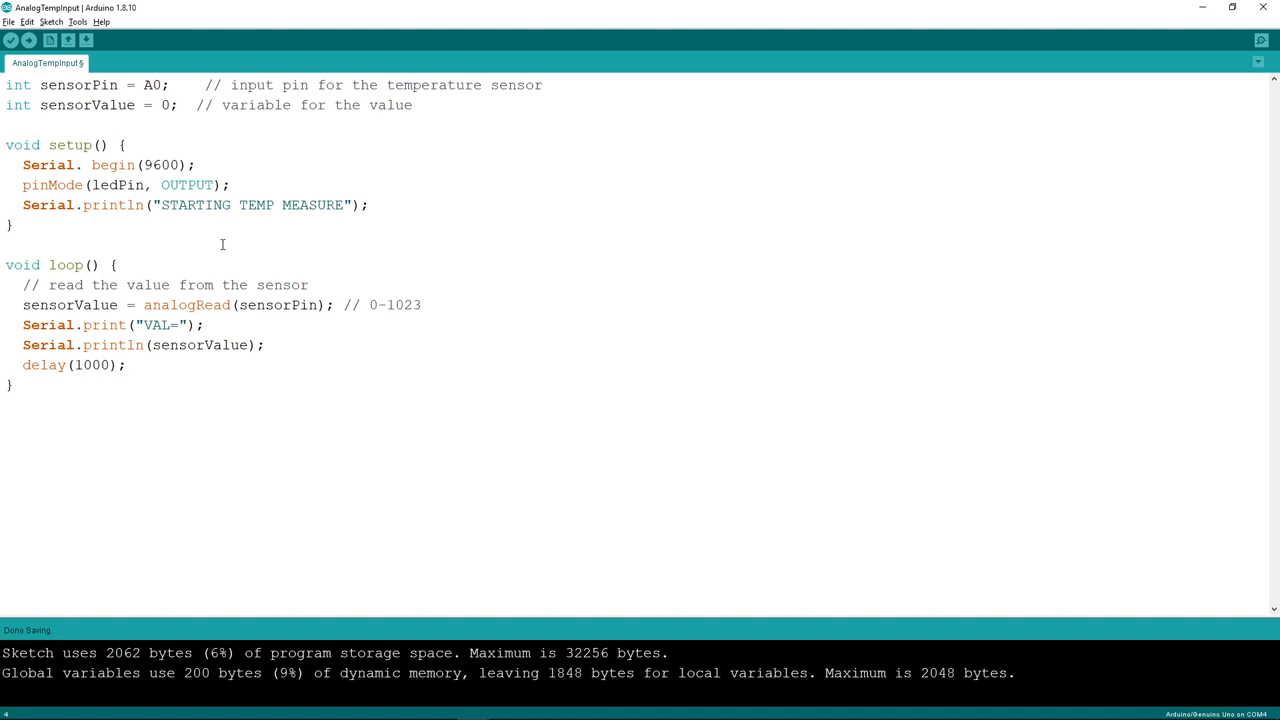
click(48, 144)
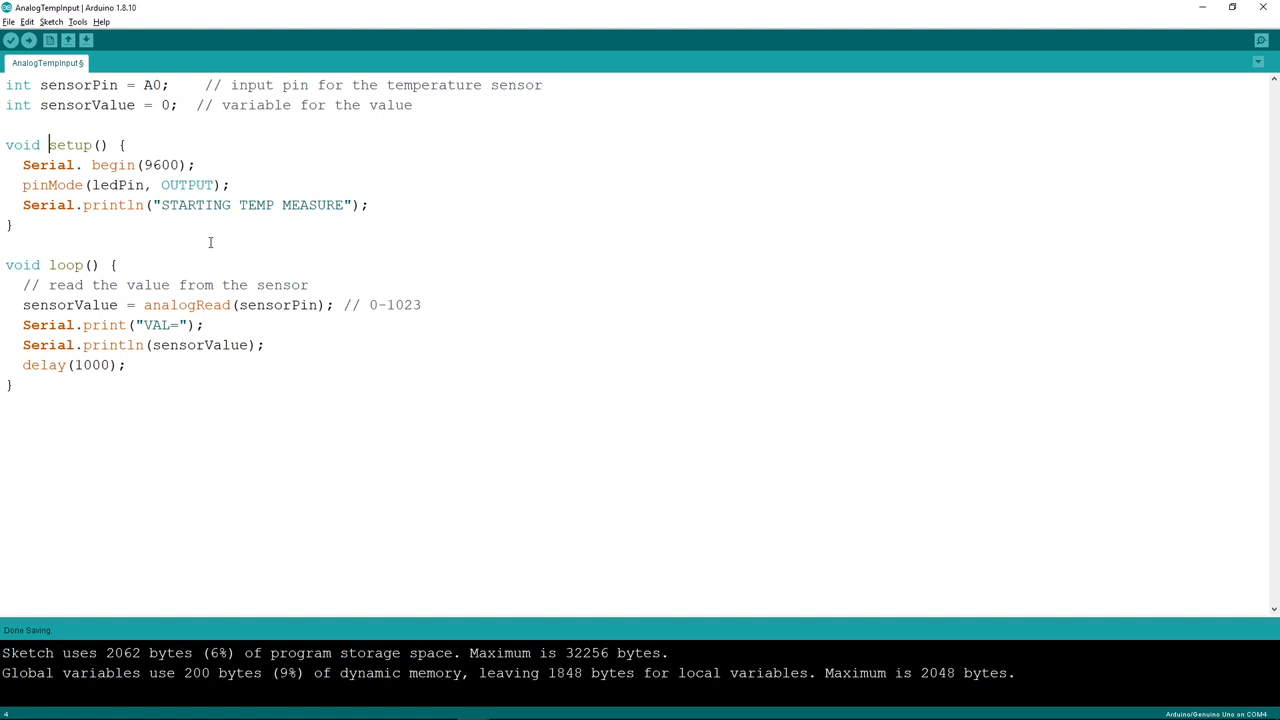
click(1261, 40)
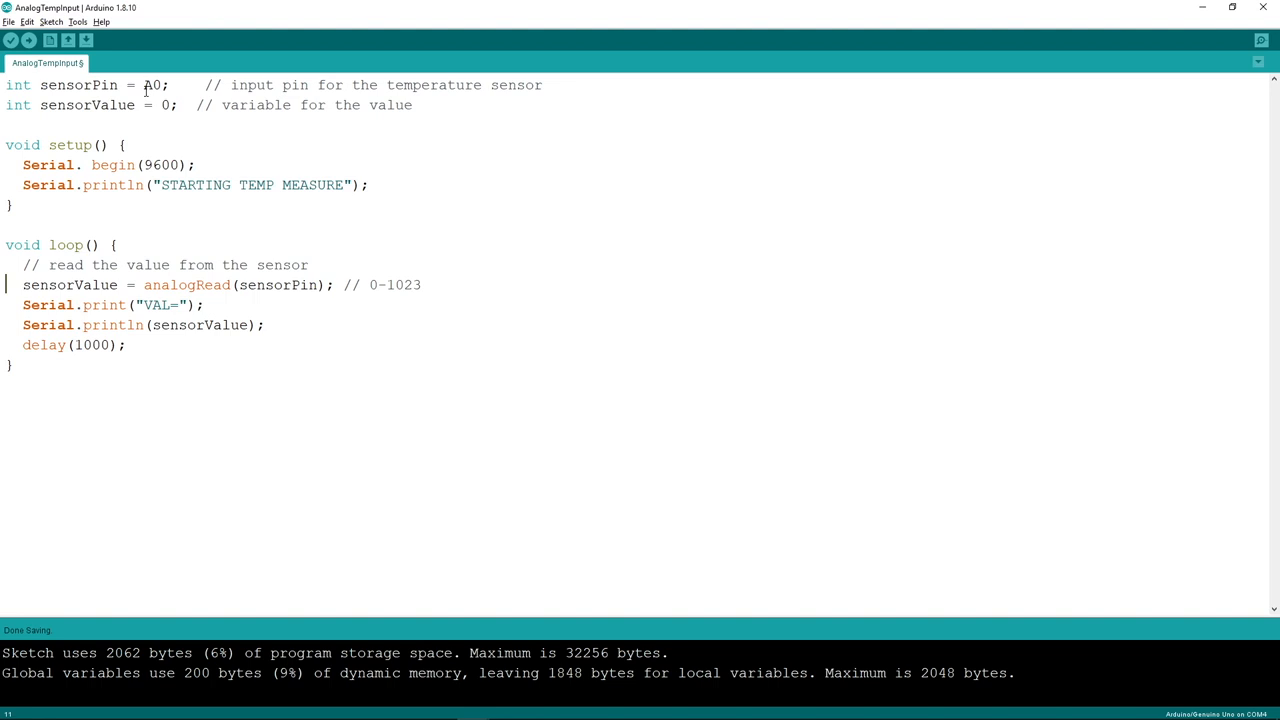
Step: Add the float volts calculation with Volts= printing after the raw value and upload the sketch
double_click(152, 85)
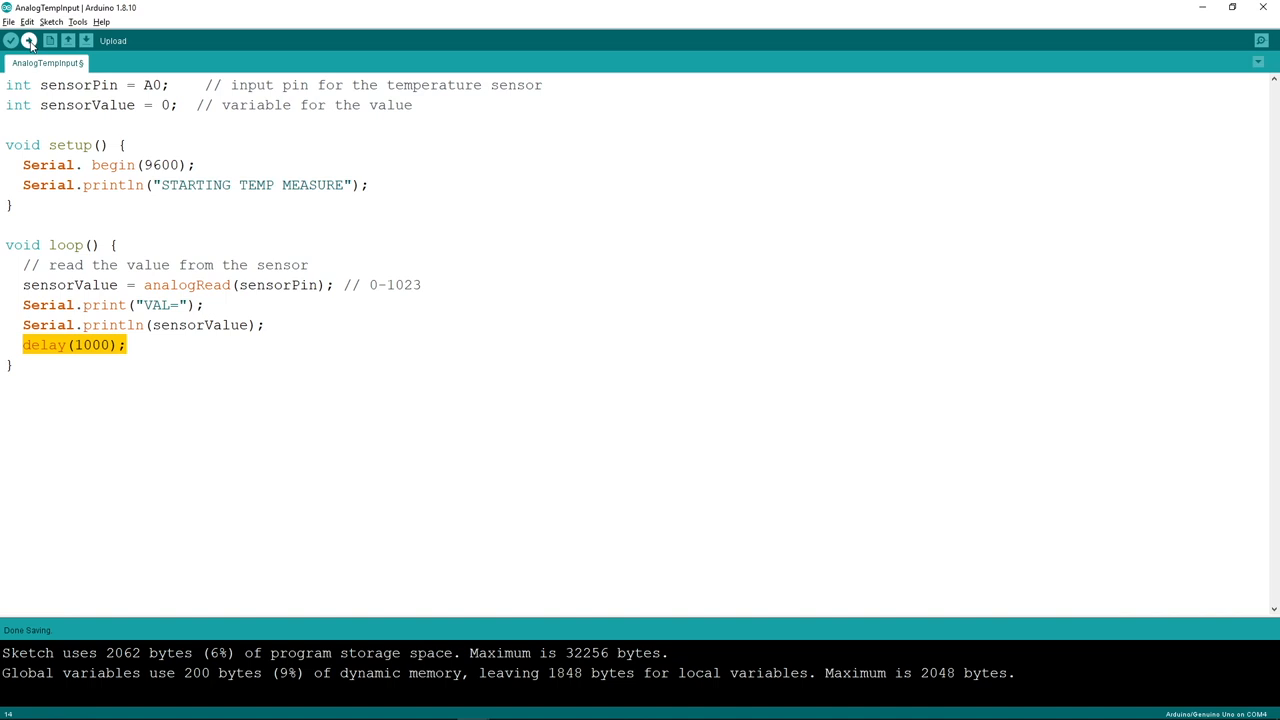
click(11, 40)
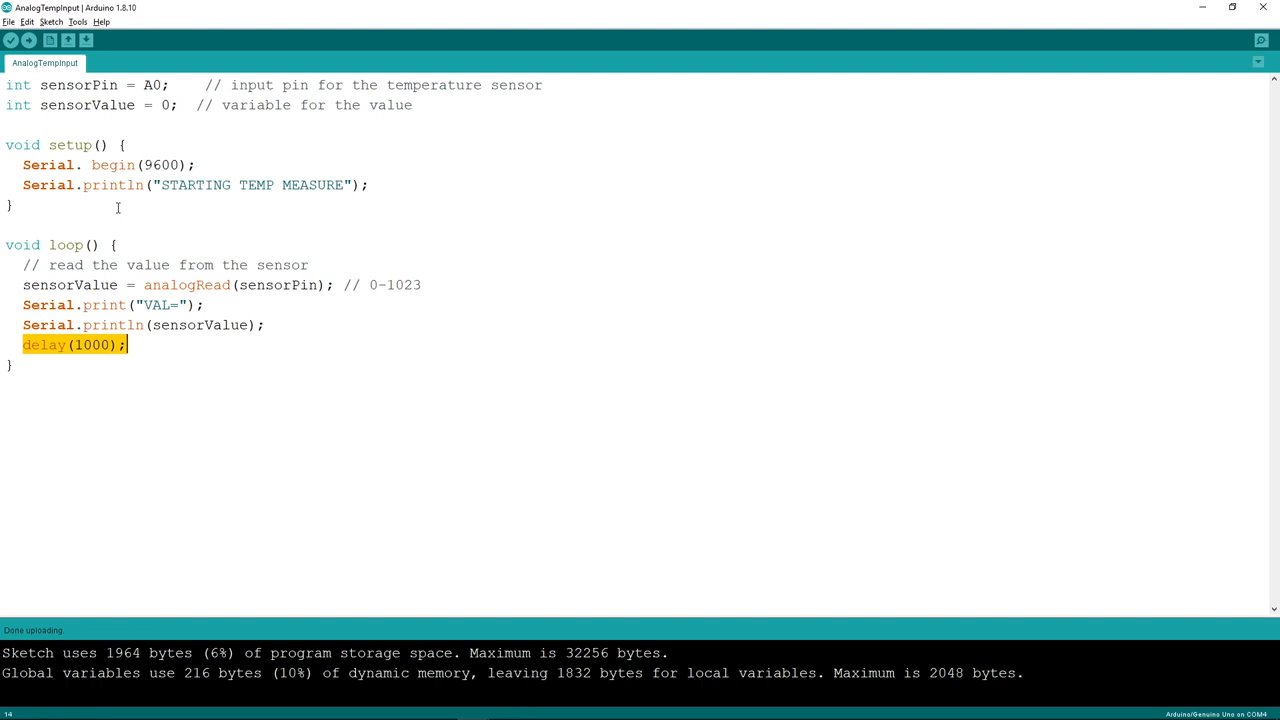
click(1260, 40)
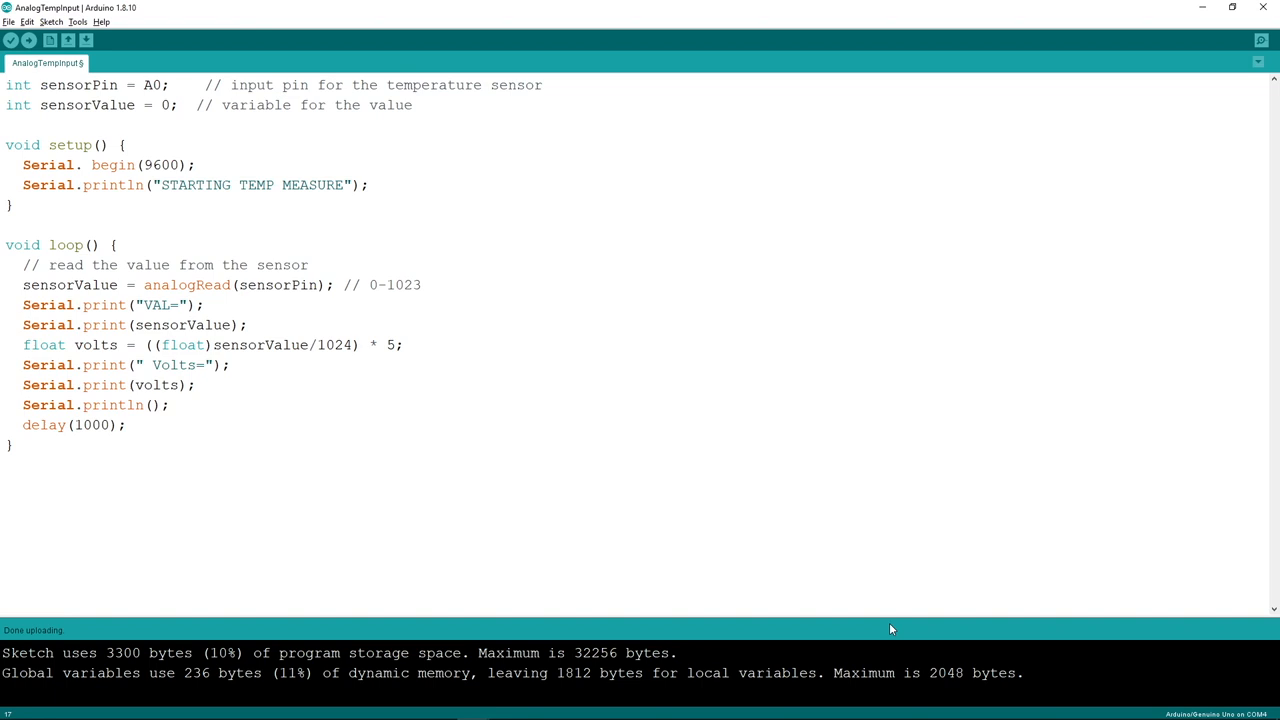
Step: Show the Serial Monitor with live VAL and Volts readings around 2.6 from the board
click(29, 40)
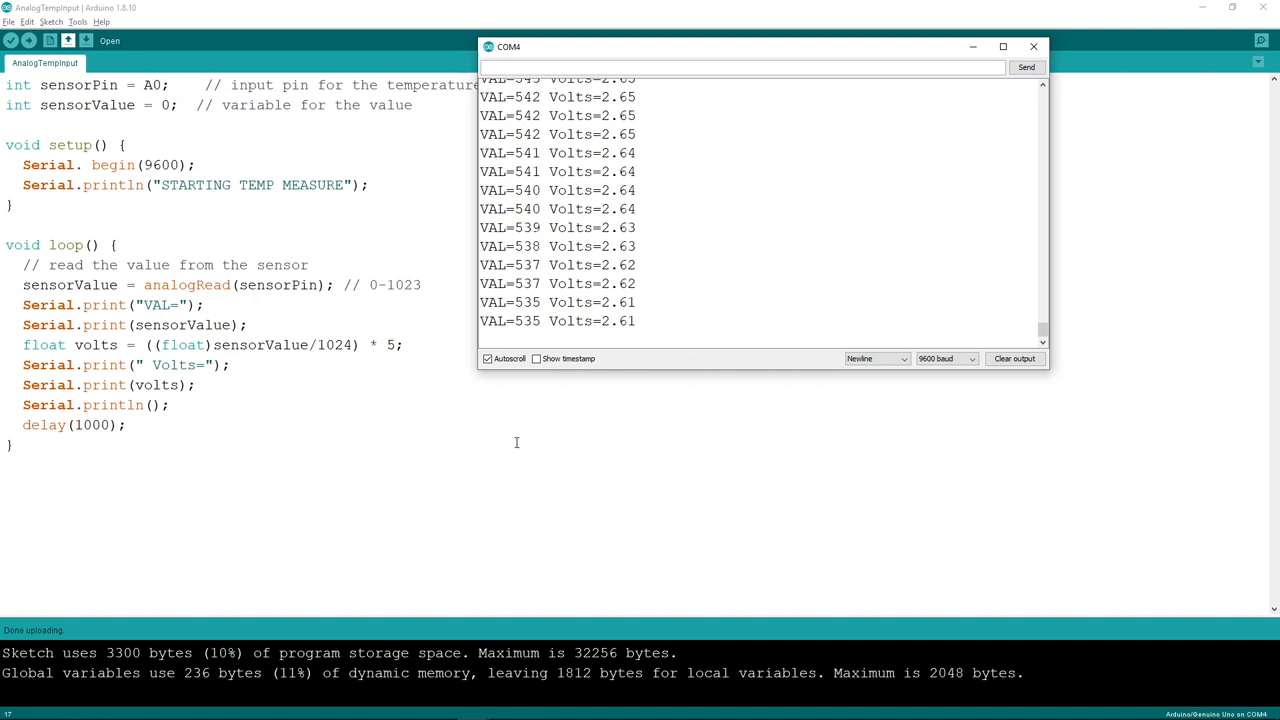
Step: Close the Serial Monitor and write CalculateTemp(float volts) using the 1.16 degreeFactor, printing Temp= in °C
click(1033, 46)
text(// temp = (volts - 1.16) / 0,043)
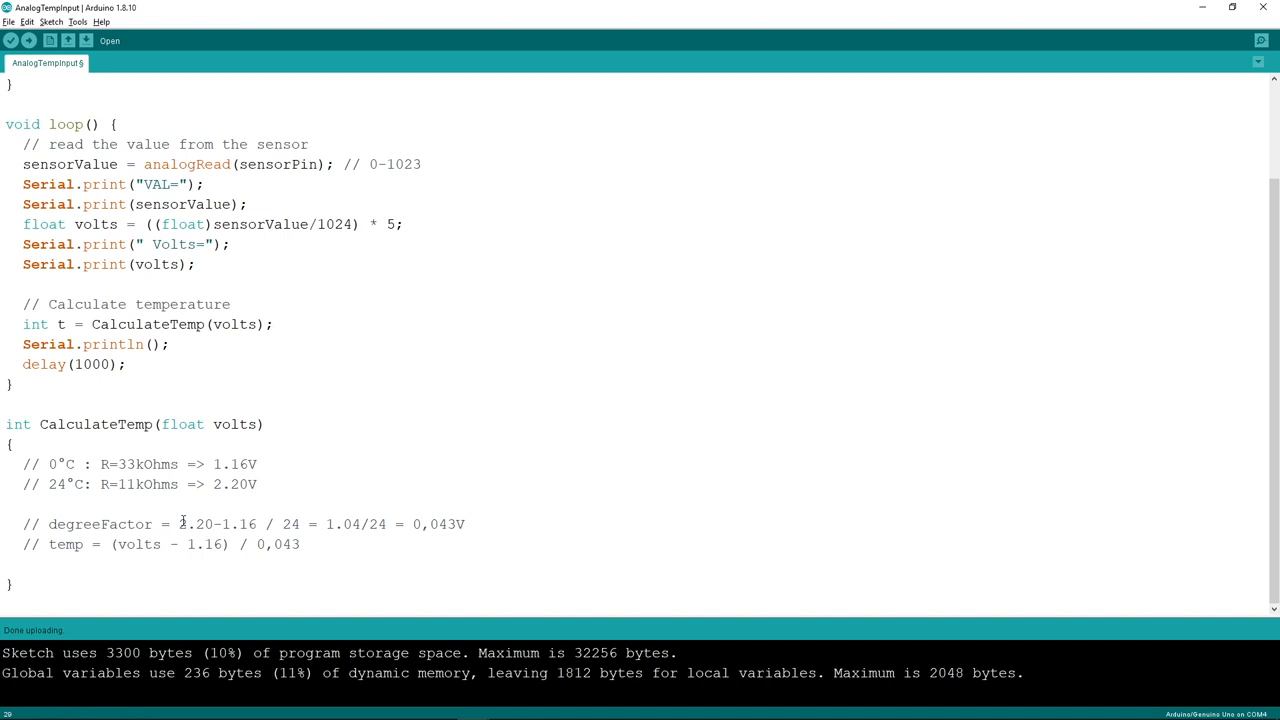
click(48, 524)
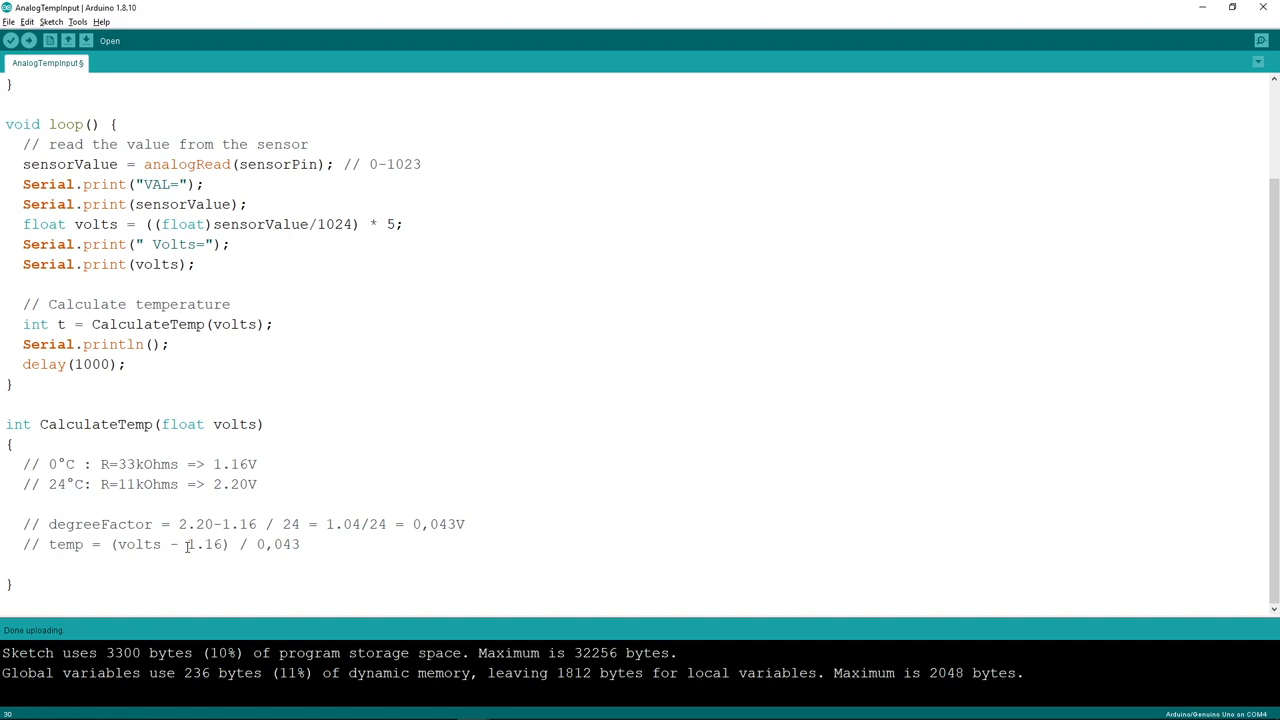
double_click(204, 544)
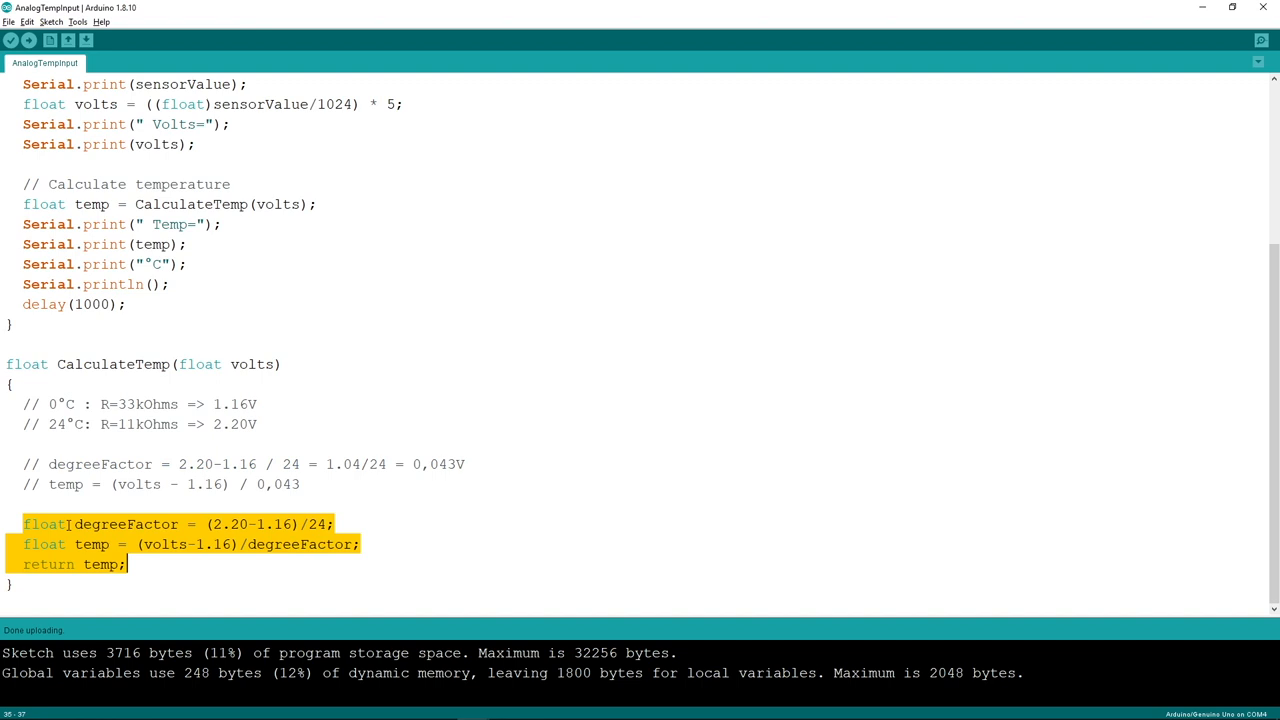
Step: Add int byteNum = (int)temp + 50 with ByteNum= printing after the temperature, then upload
click(92, 364)
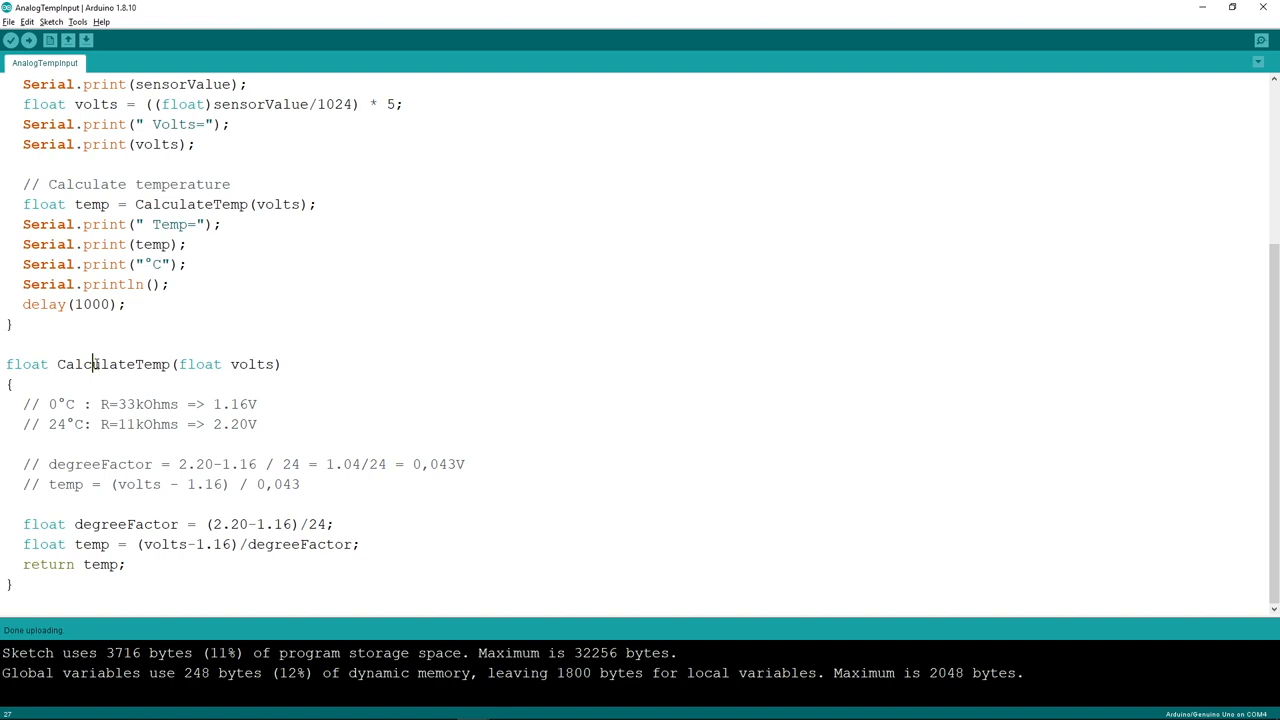
drag(23, 224, 188, 244)
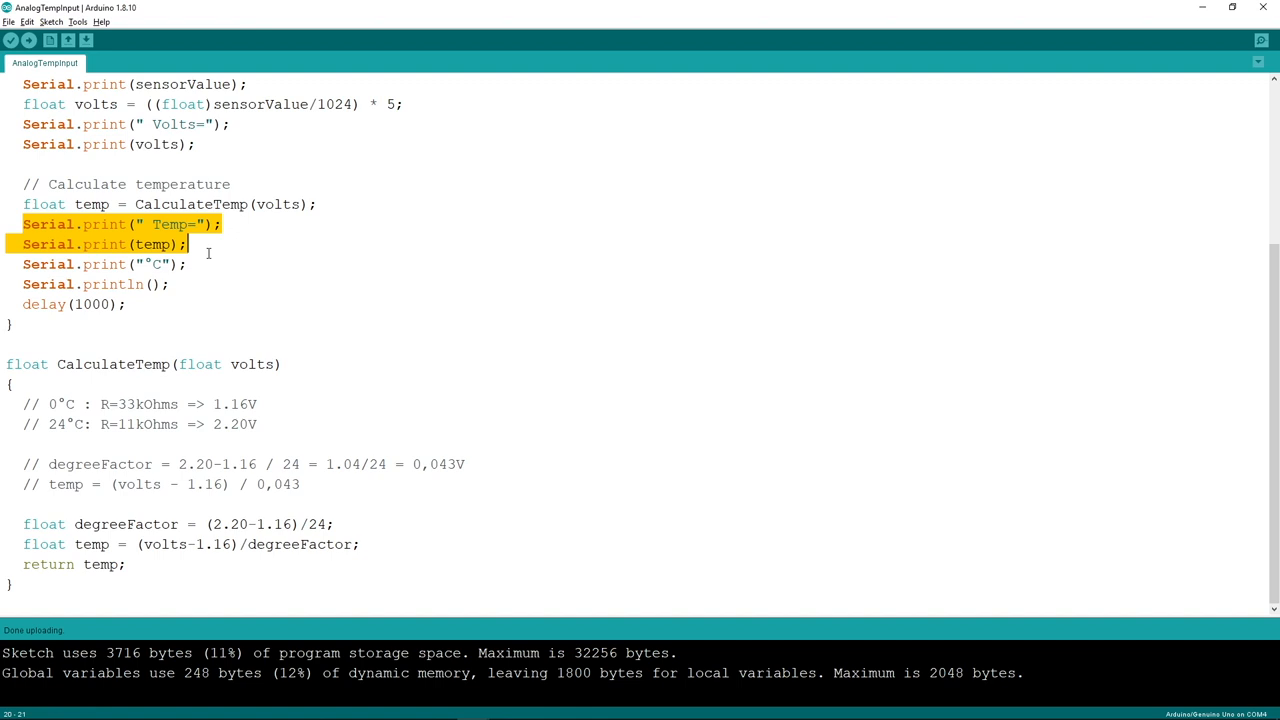
click(29, 40)
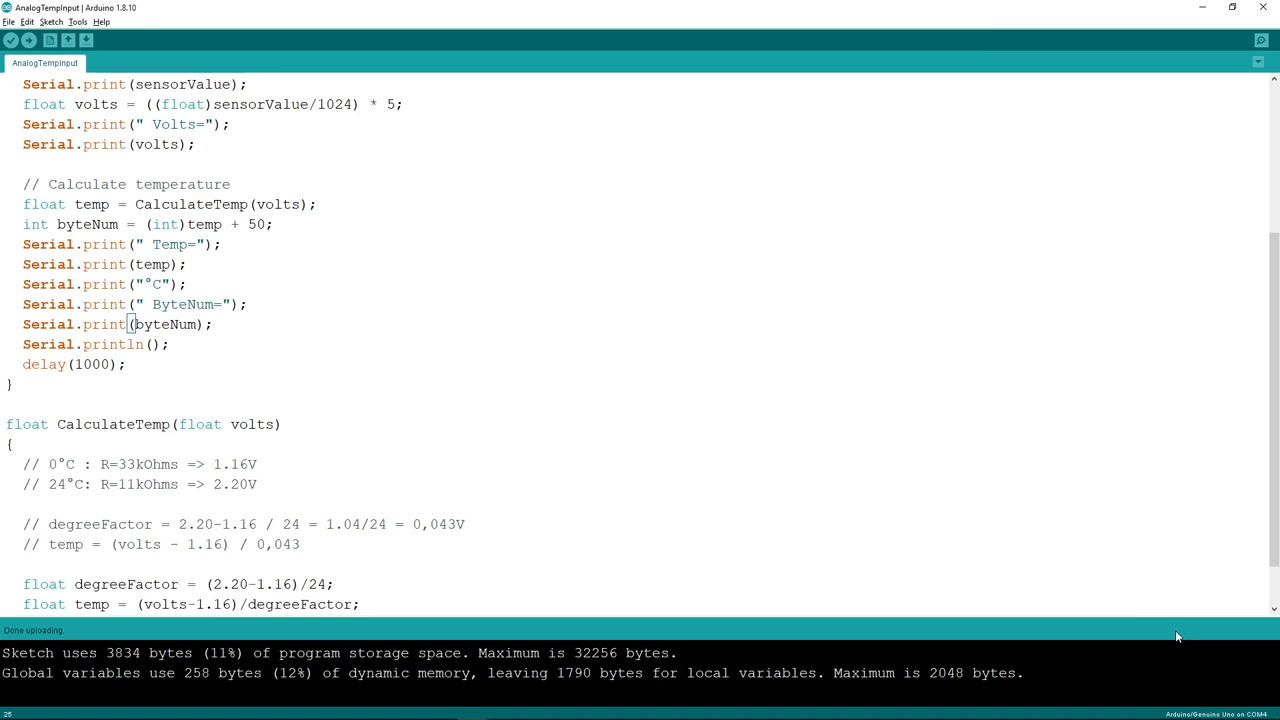
click(24, 224)
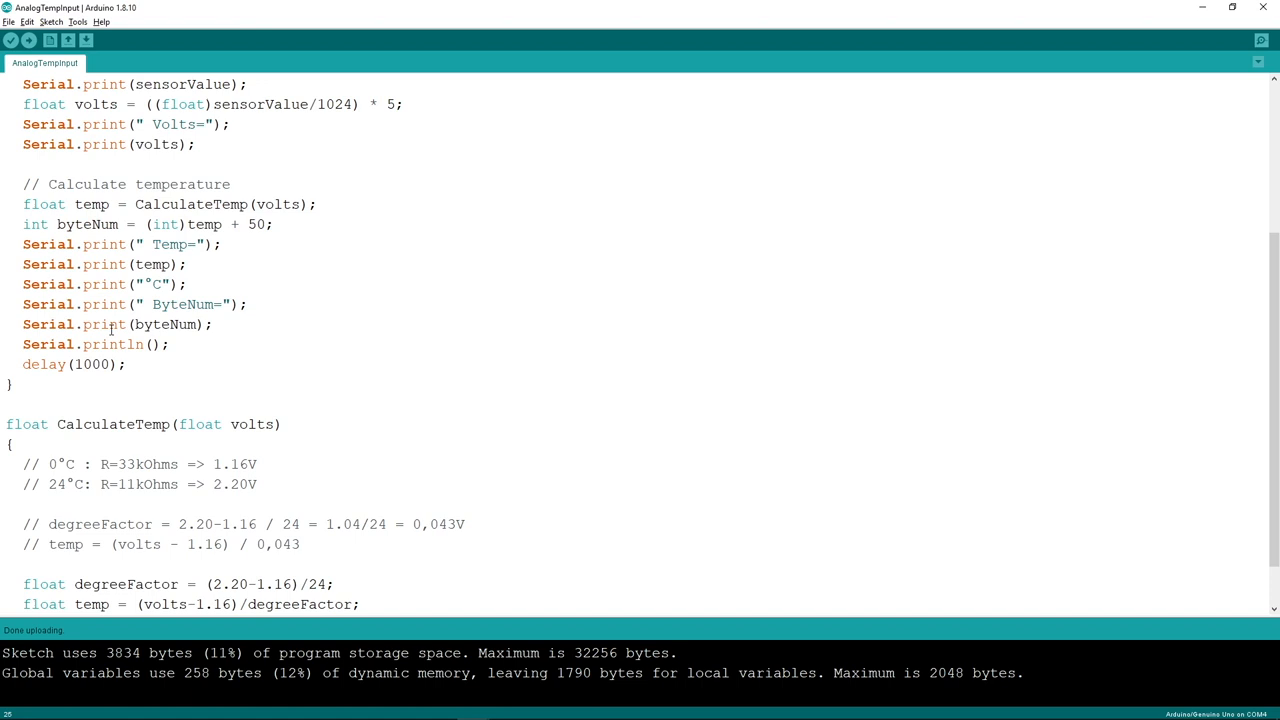
click(1261, 40)
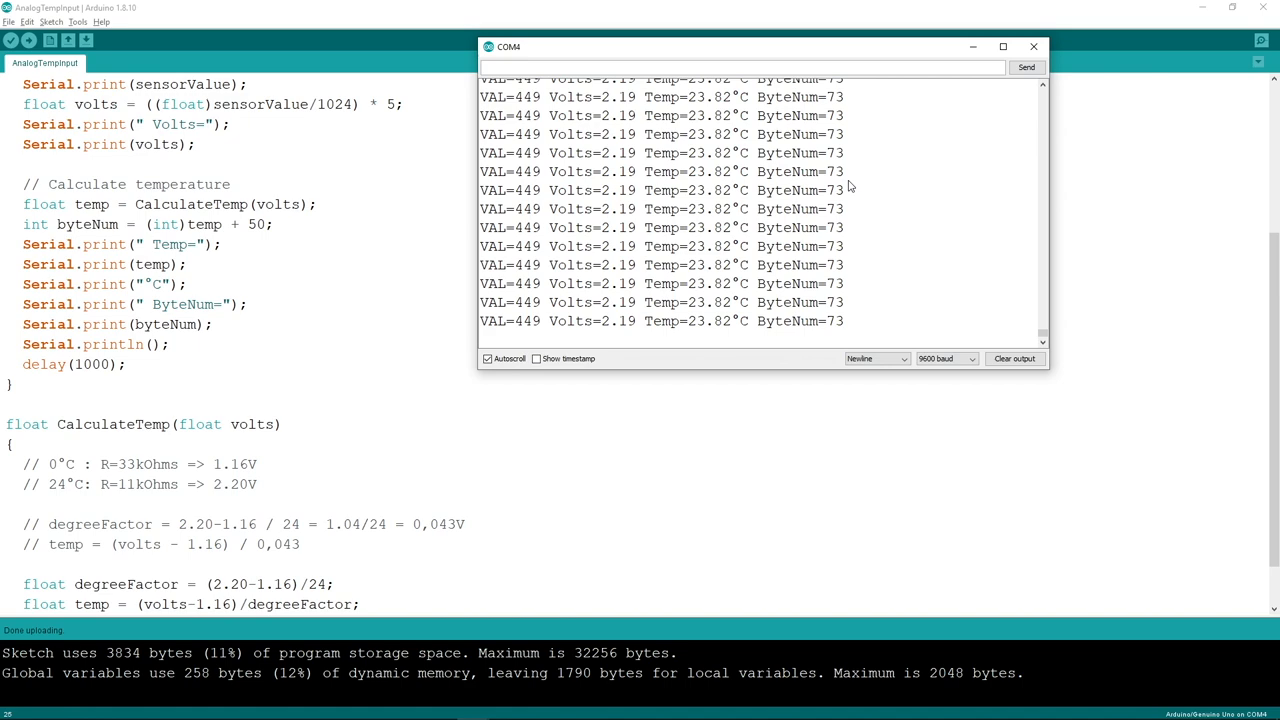
click(1033, 46)
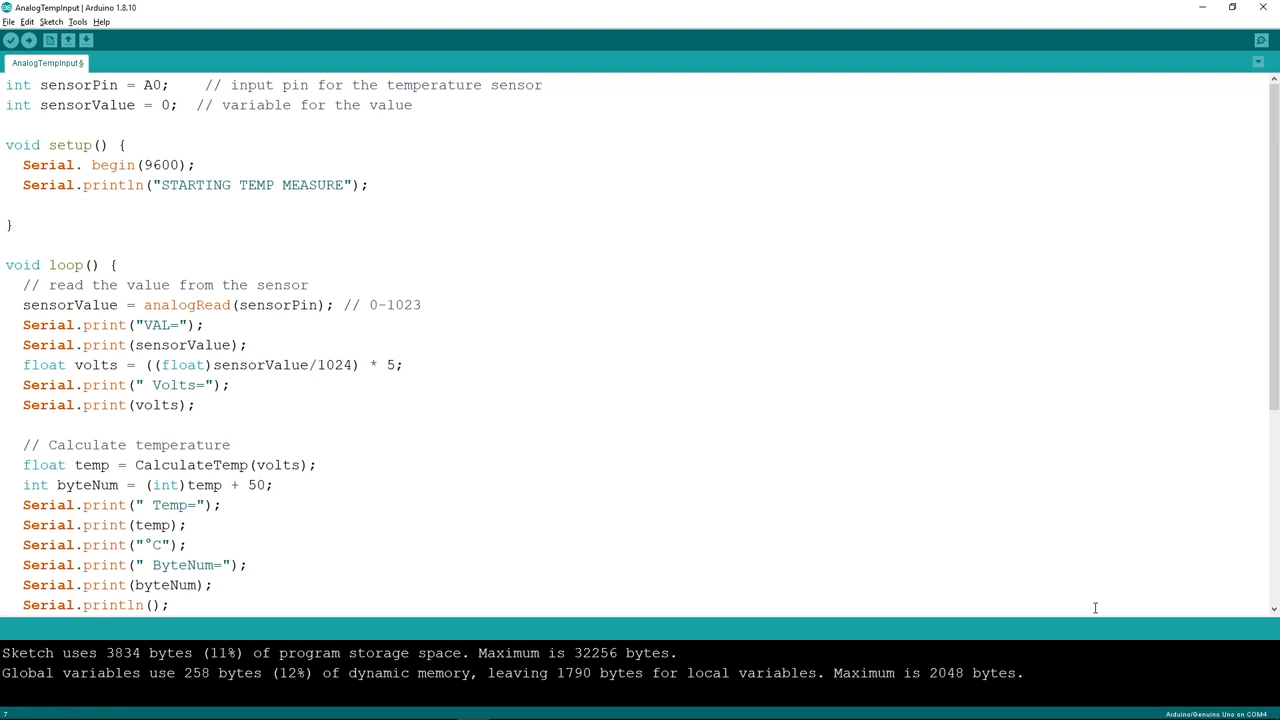
Step: Add pinMode(7, OUTPUT) in setup and continue editing the pin setup lines for pins 7–13
text(pinMode(7, OUTPUT);)
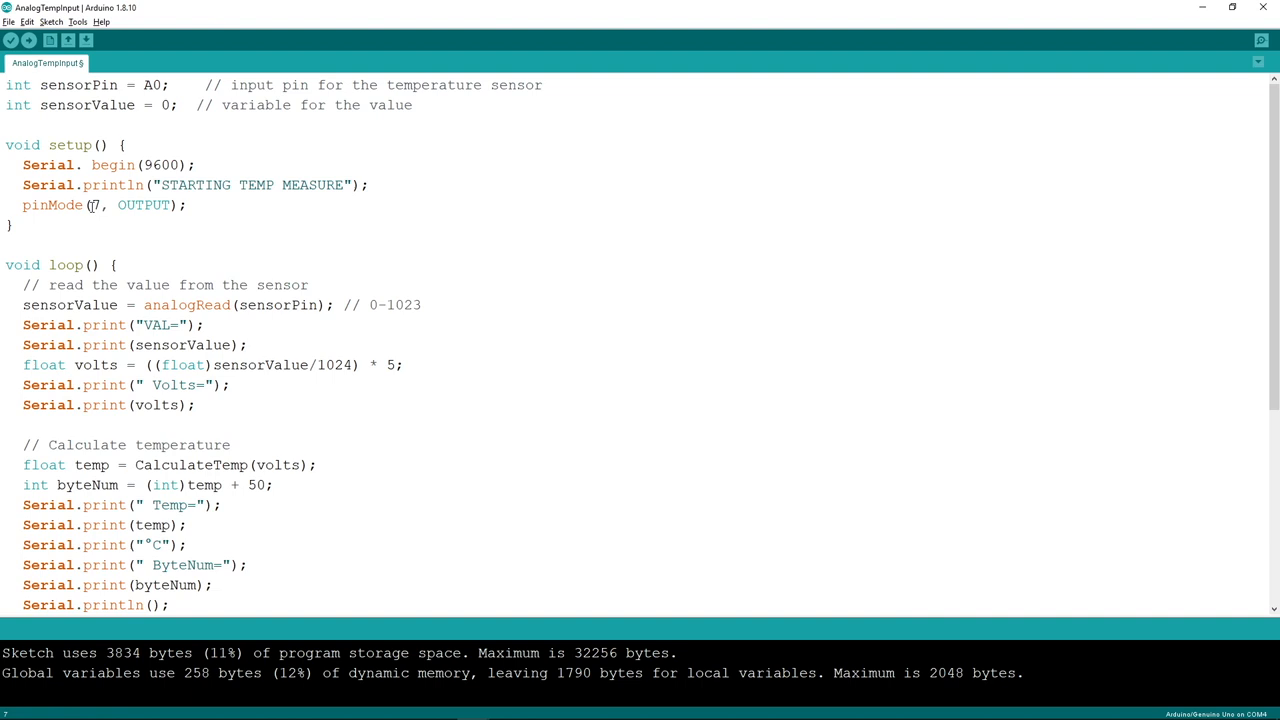
click(187, 205)
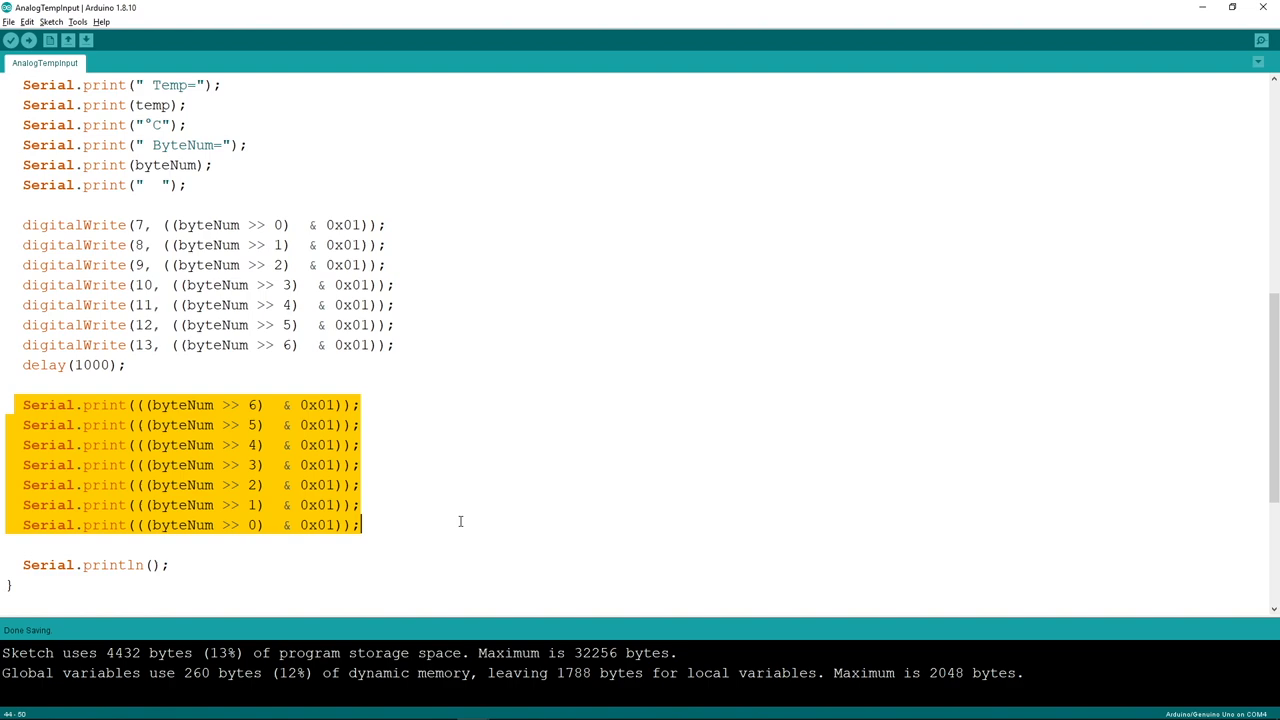
click(1259, 40)
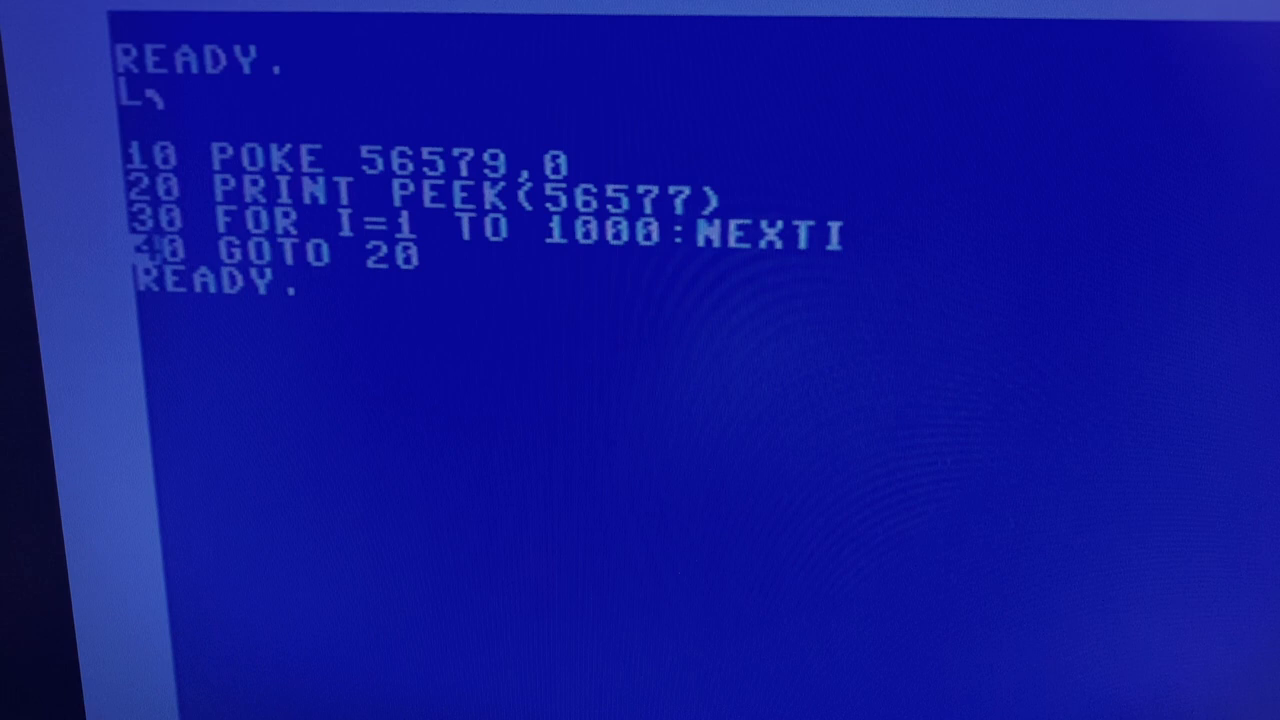
Step: Run the four-line BASIC program that POKEs 56579,0 and repeatedly prints PEEK(56577)
text(RUN)
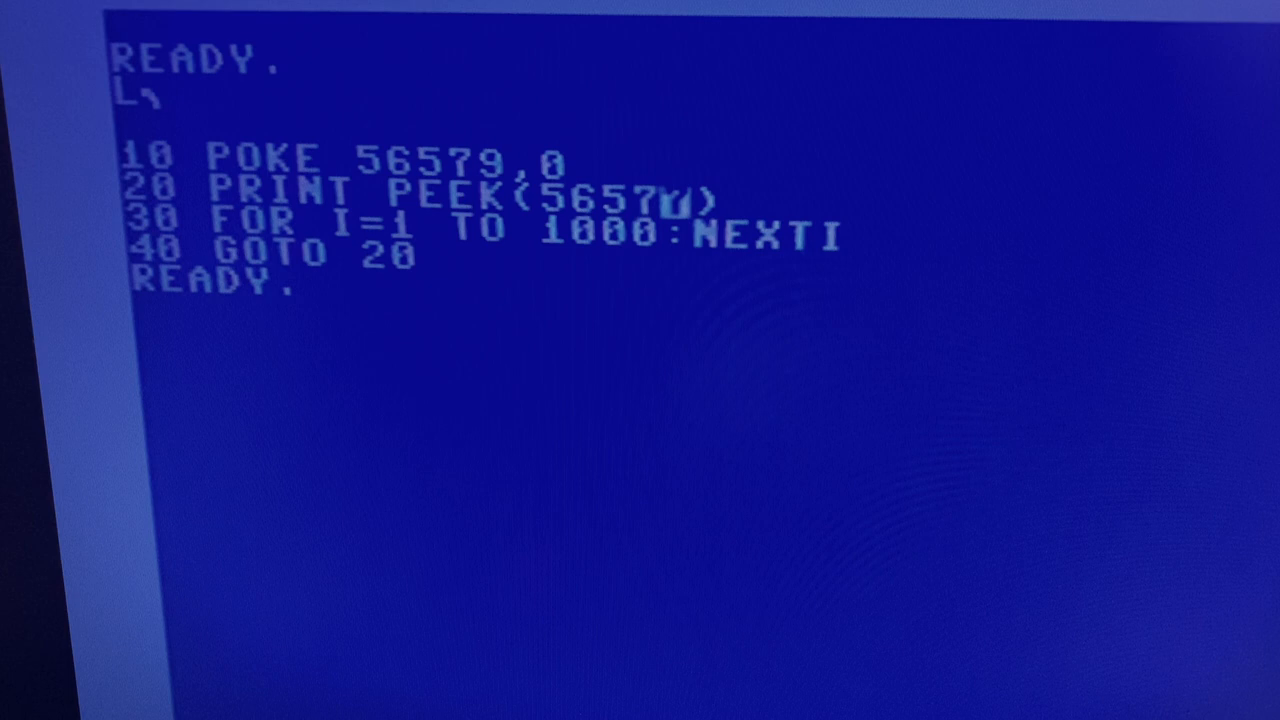
Step: Change line 20 to PRINT PEEK(56577)-50 so the port value converts back to temperature
text()-5)
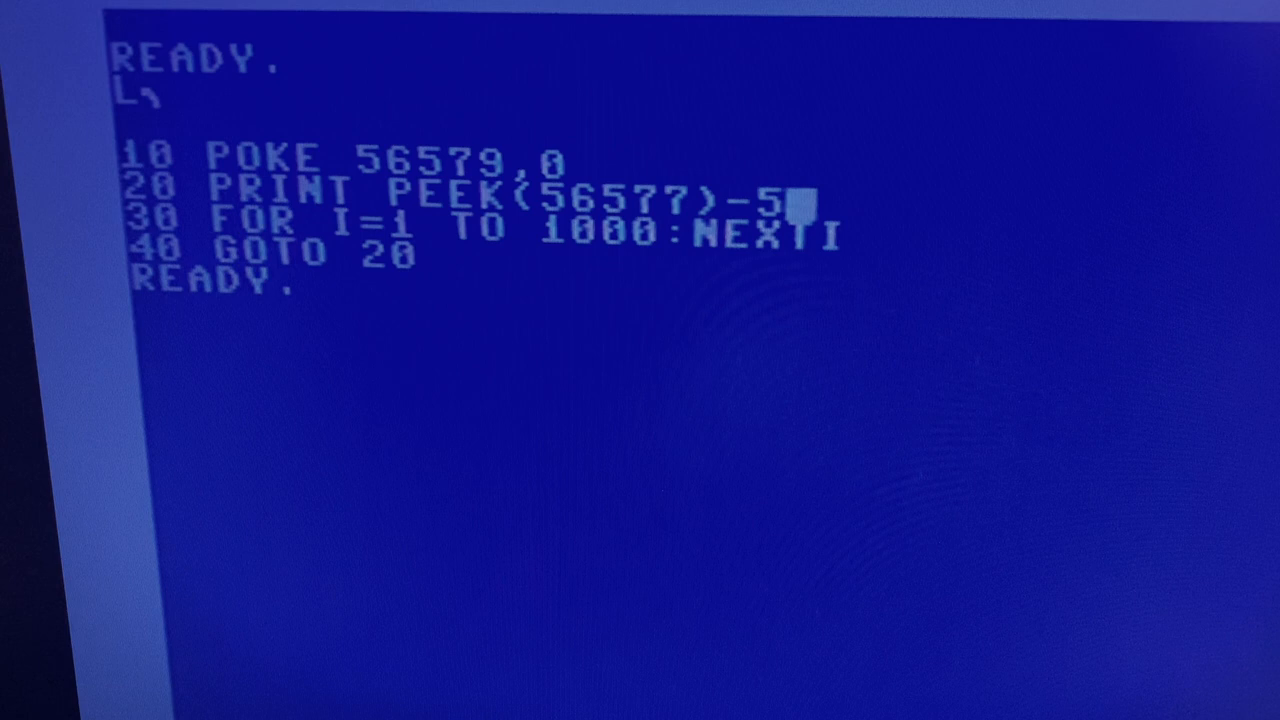
text(0)
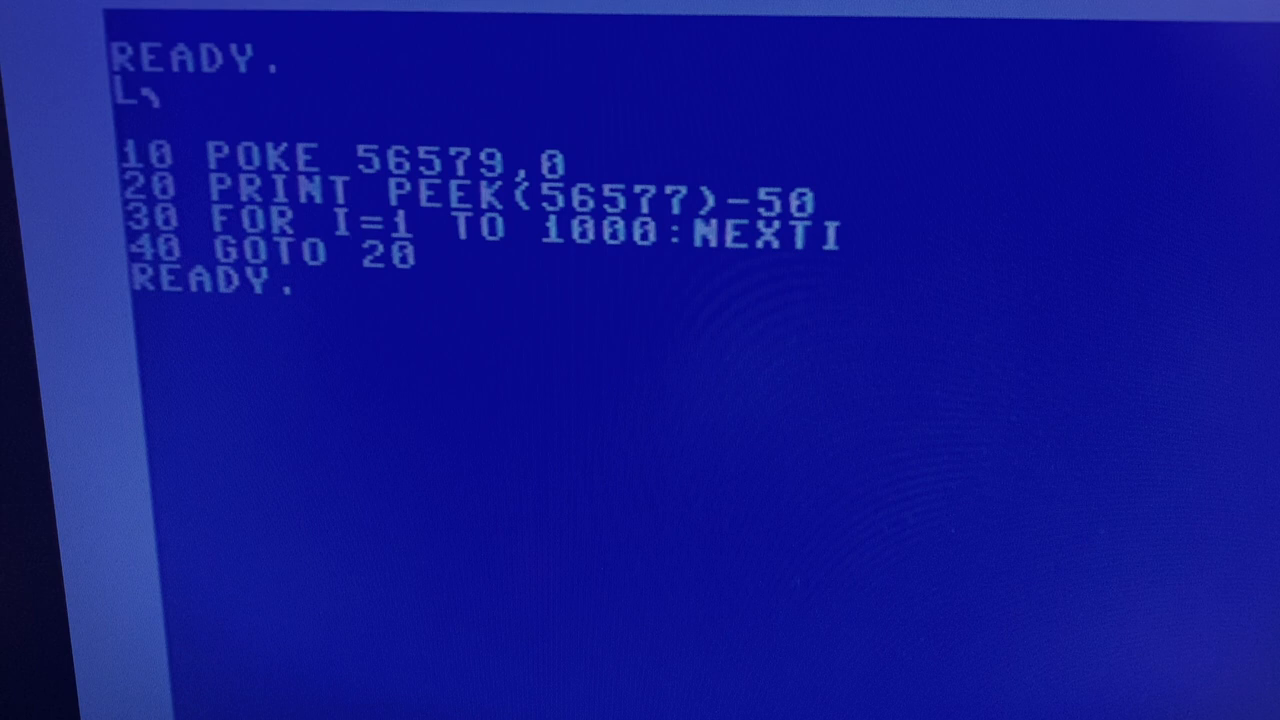